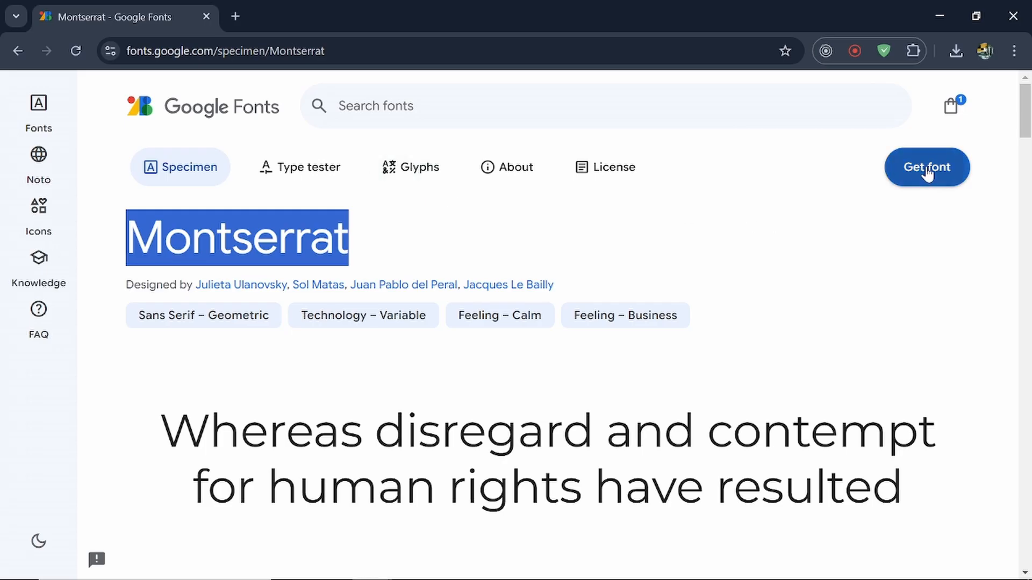
- Add Montserrat to the Google Fonts selection and switch toward the font archive window
{"action": "left_click", "coordinate": [925, 166]}
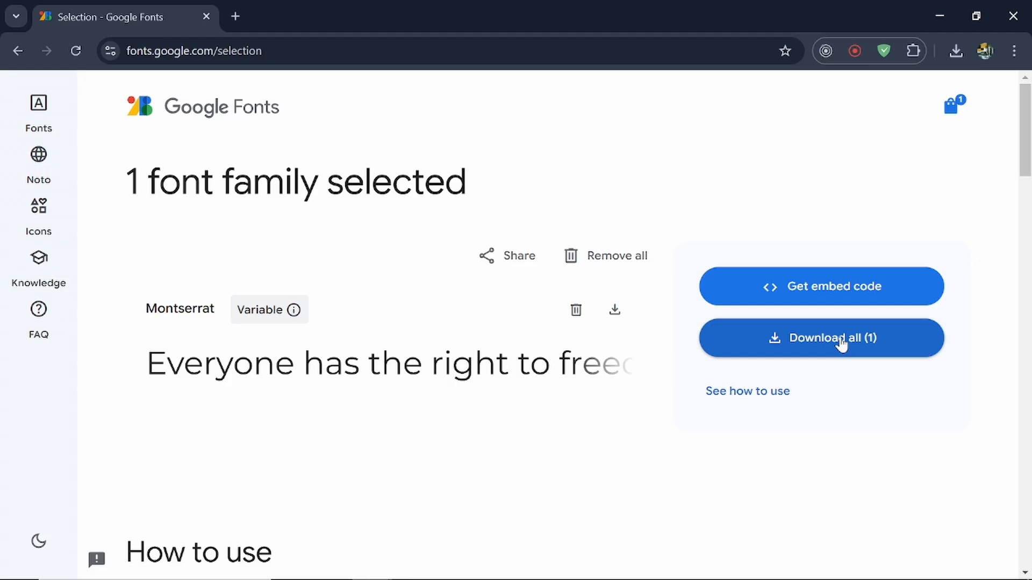
{"action": "mouse_move", "coordinate": [762, 349]}
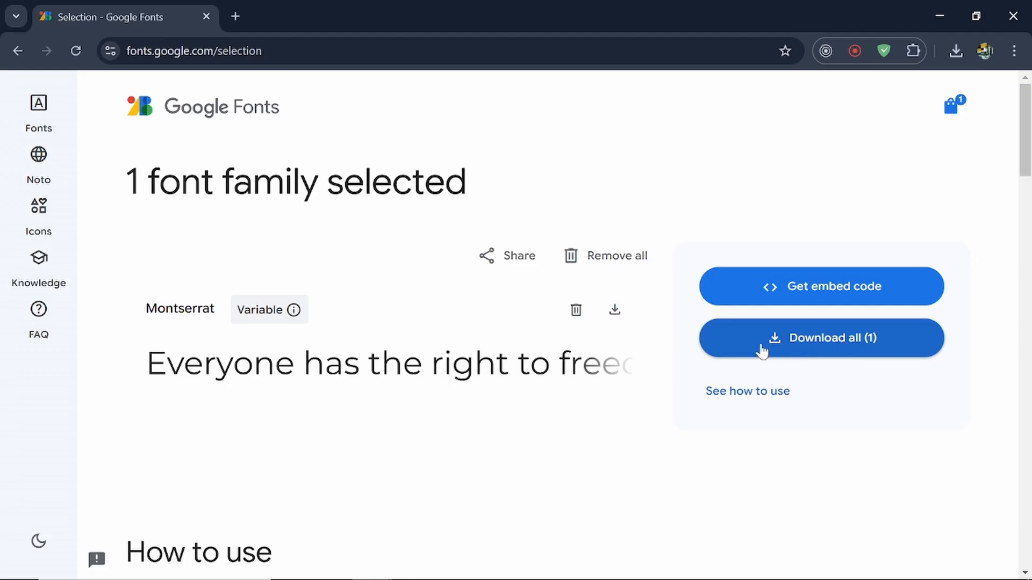
{"action": "key", "text": "Alt+Tab"}
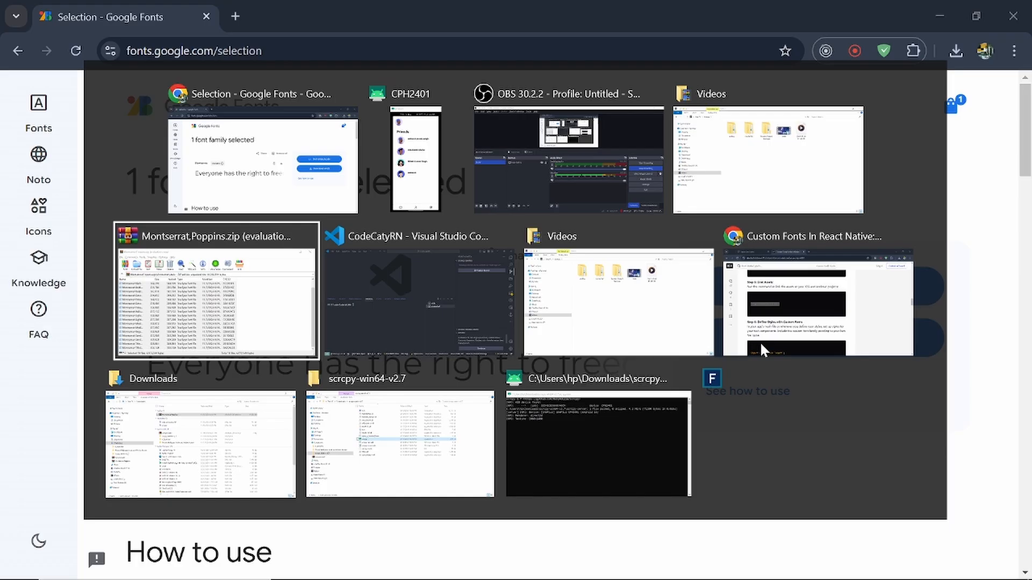
- Extract the Montserrat font files into D:\code\CodeCatyRN\assets via WinRAR's Extract To
{"action": "left_click", "coordinate": [215, 295]}
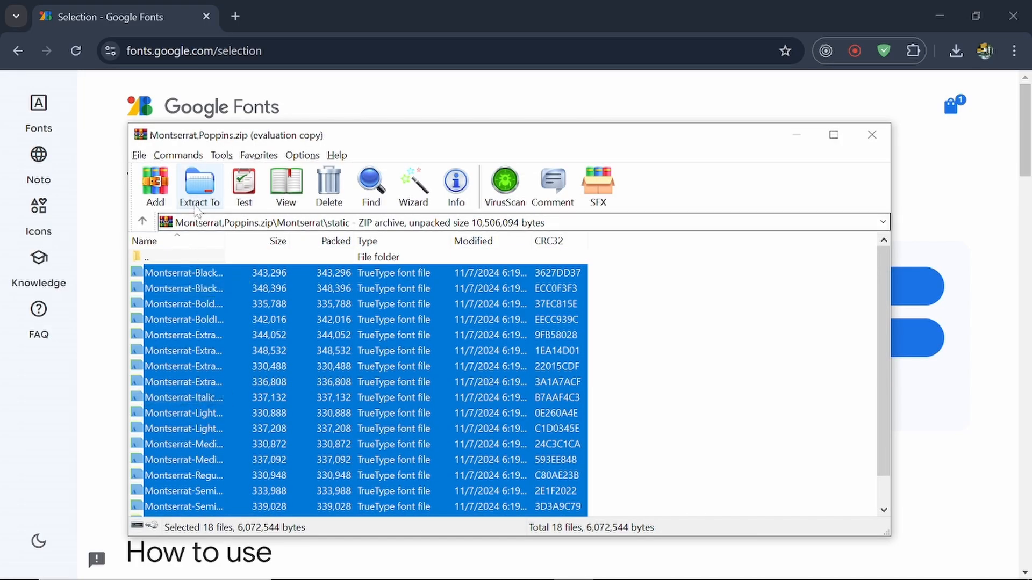
{"action": "left_click", "coordinate": [199, 186]}
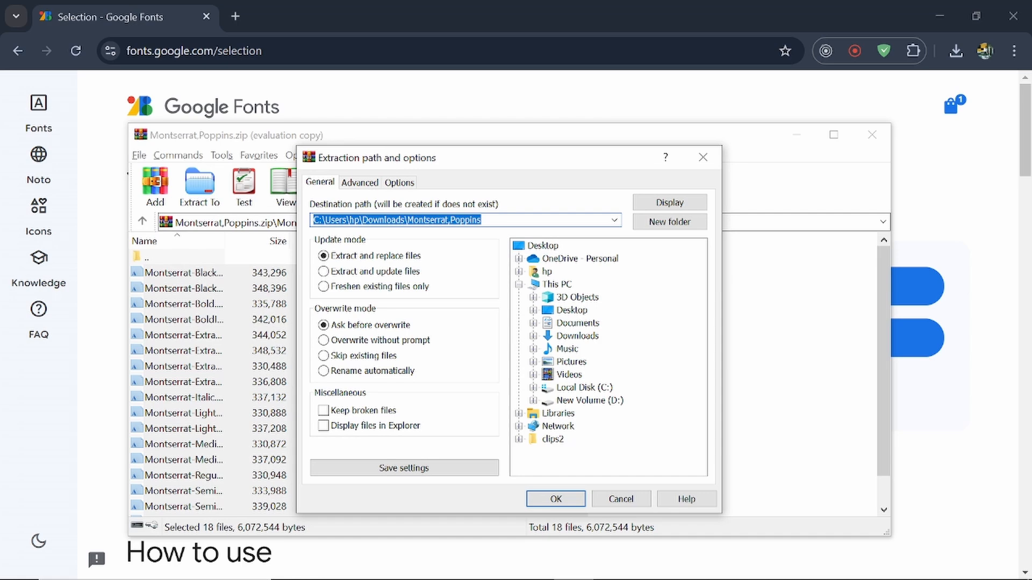
{"action": "left_click", "coordinate": [612, 220]}
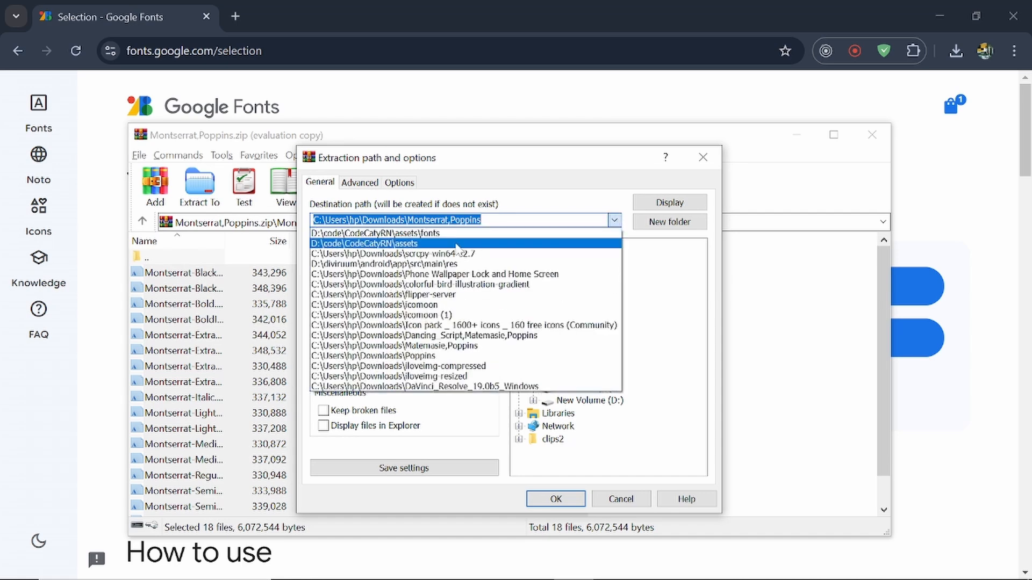
{"action": "left_click", "coordinate": [361, 244]}
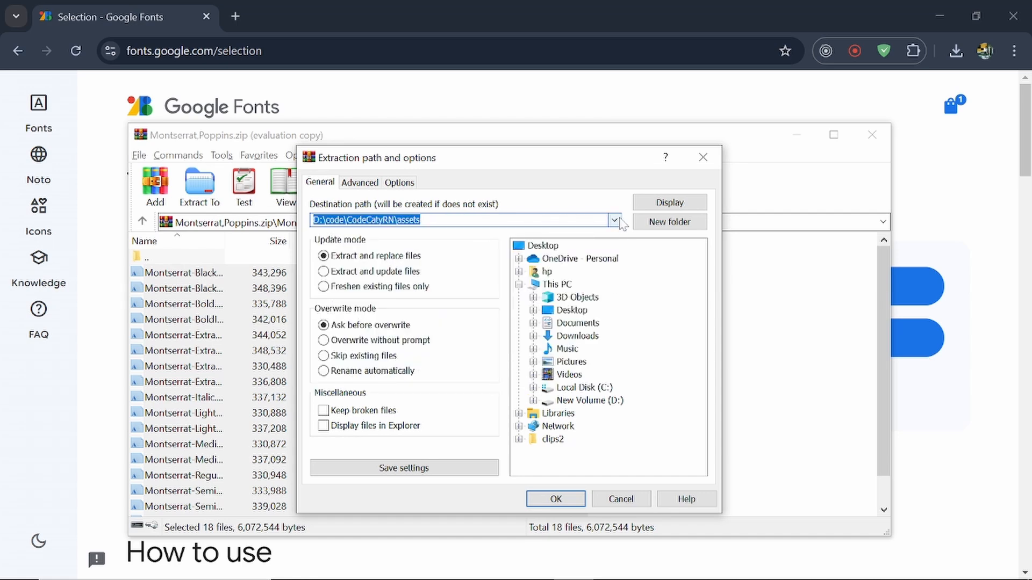
{"action": "left_click", "coordinate": [622, 271]}
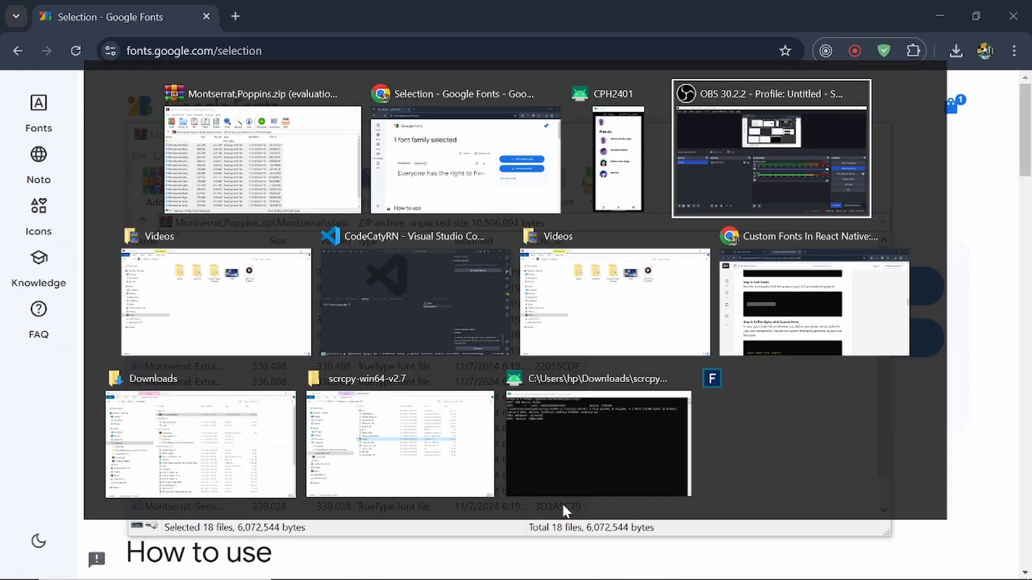
- Browse assets/fonts in the VS Code Explorer to confirm the 18 Montserrat files arrived
{"action": "left_click", "coordinate": [413, 301]}
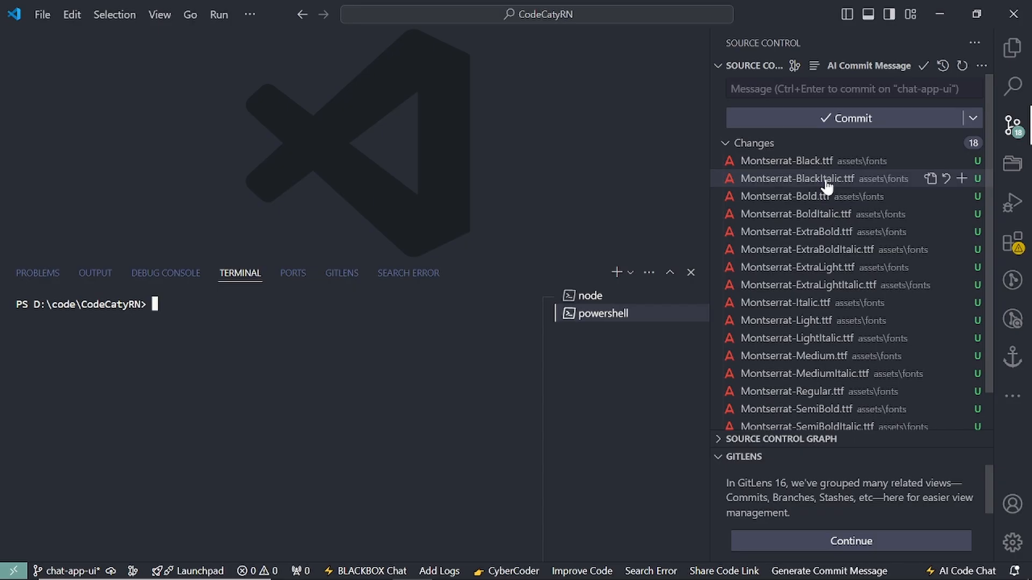
{"action": "mouse_move", "coordinate": [1013, 51]}
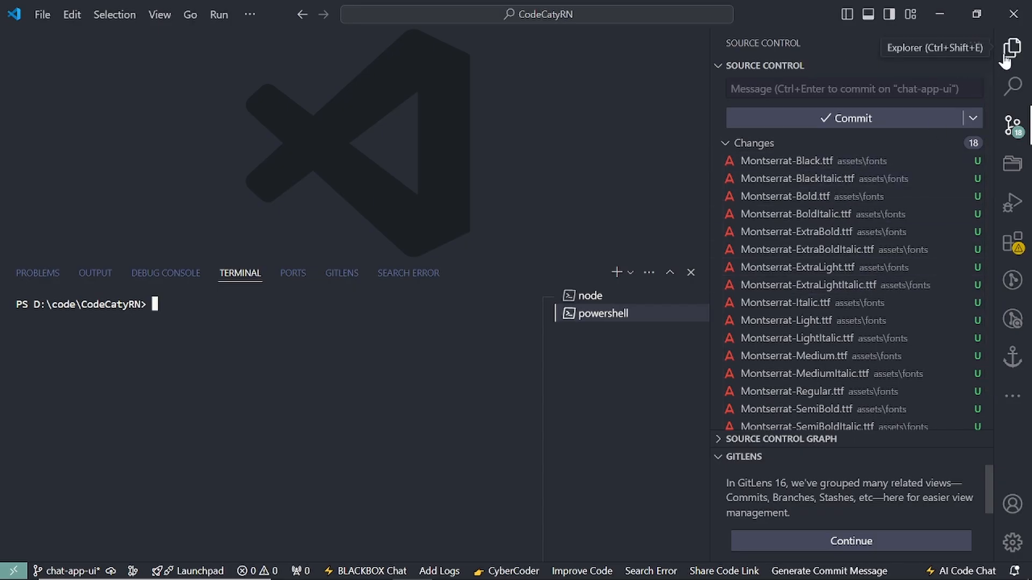
{"action": "left_click", "coordinate": [1012, 46]}
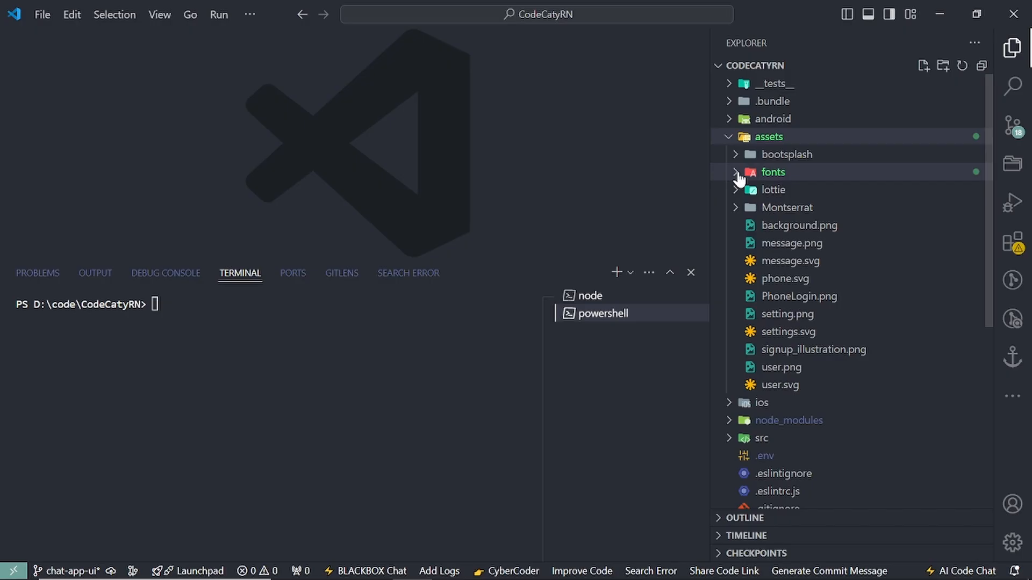
{"action": "left_click", "coordinate": [736, 172]}
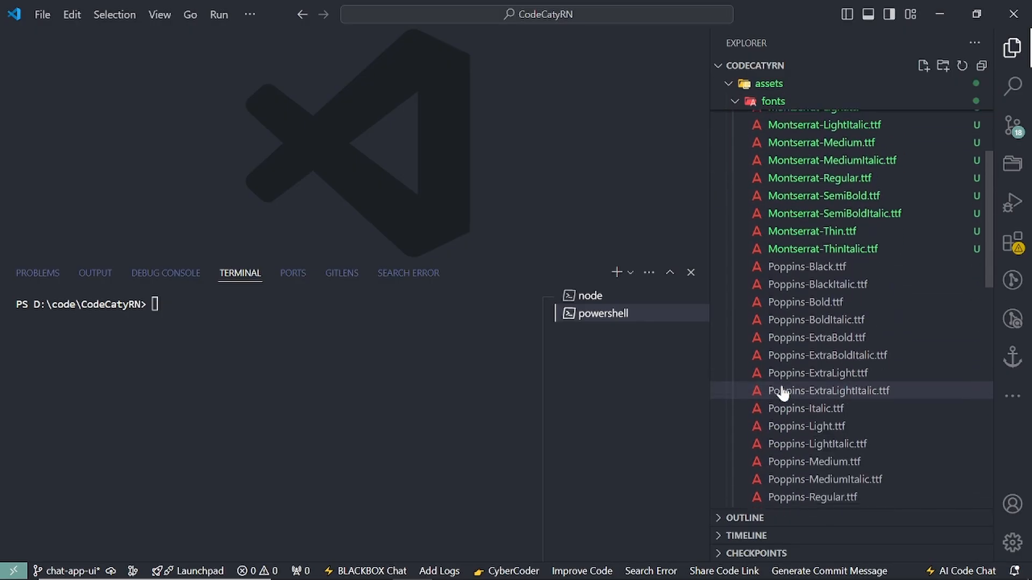
{"action": "scroll", "scroll_direction": "up", "scroll_amount": 3}
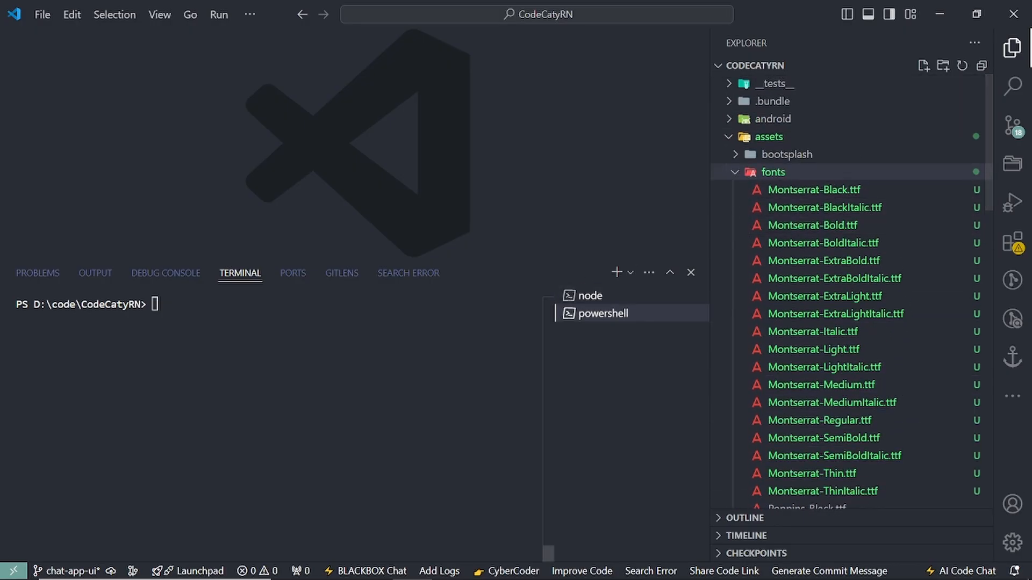
{"action": "mouse_move", "coordinate": [1013, 47]}
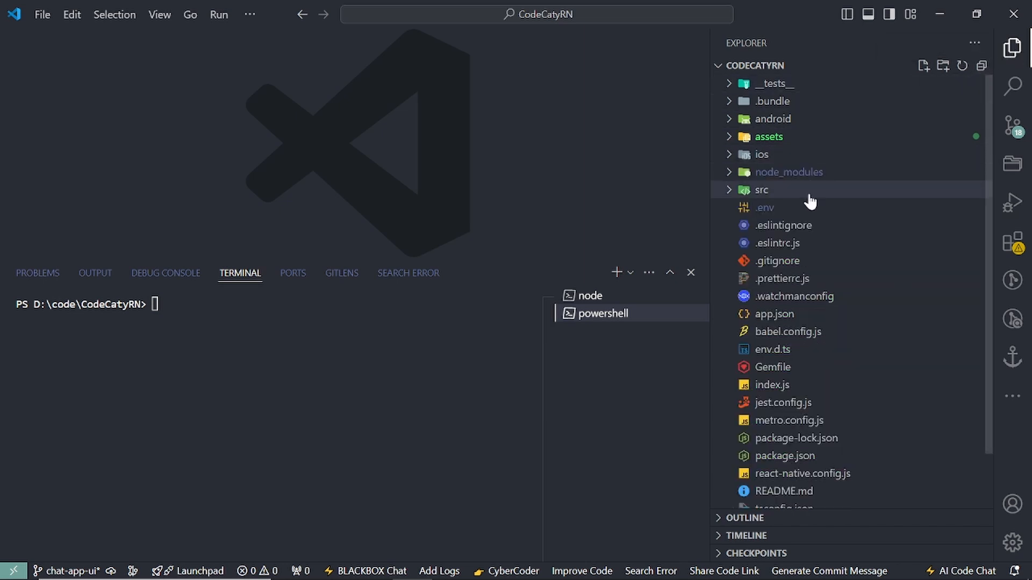
{"action": "scroll", "scroll_direction": "down", "scroll_amount": 3}
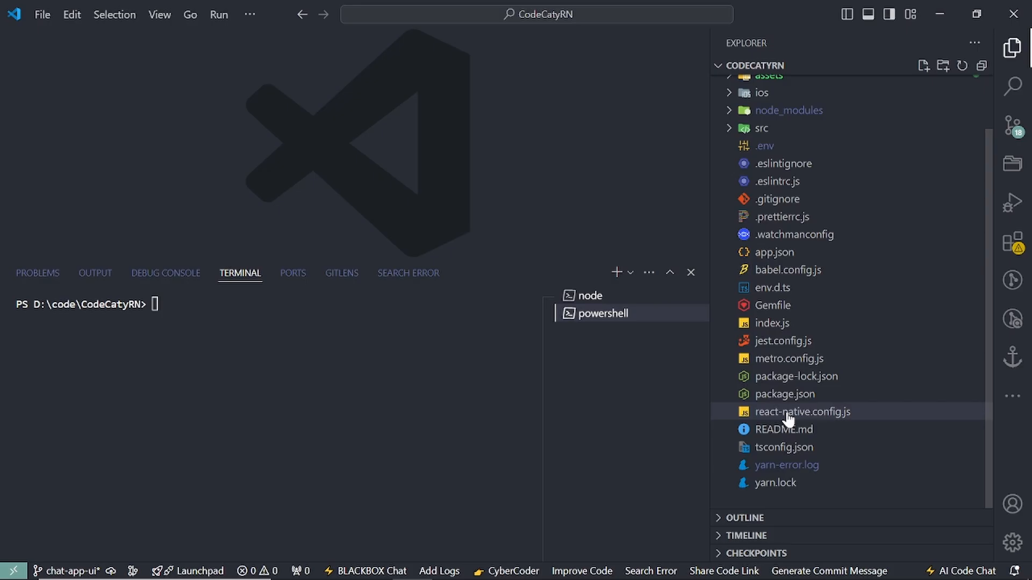
{"action": "mouse_move", "coordinate": [826, 419]}
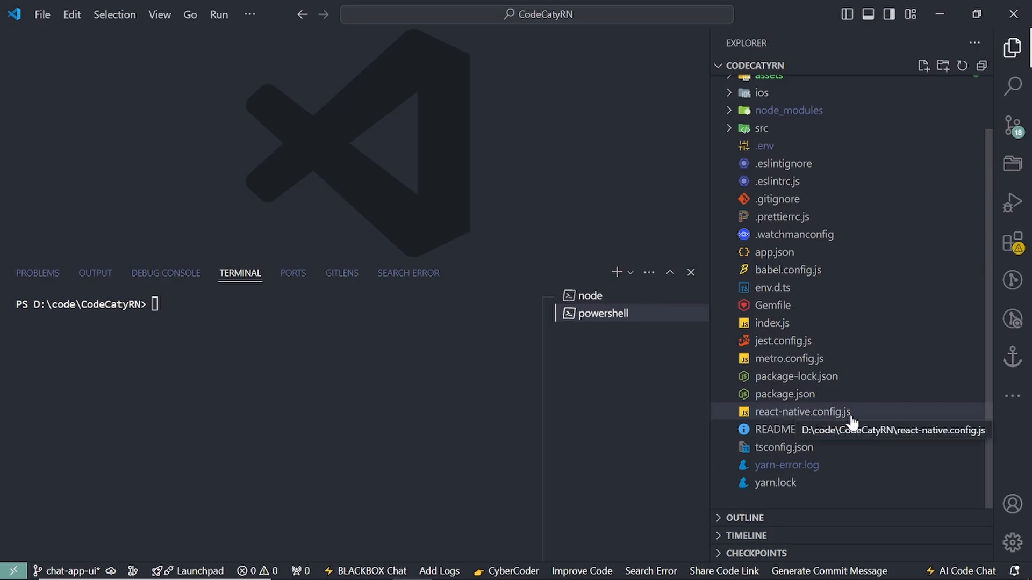
- View react-native.config.js declaring ./assets/fonts/ as assets, with the terminal restored below
{"action": "left_click", "coordinate": [802, 412]}
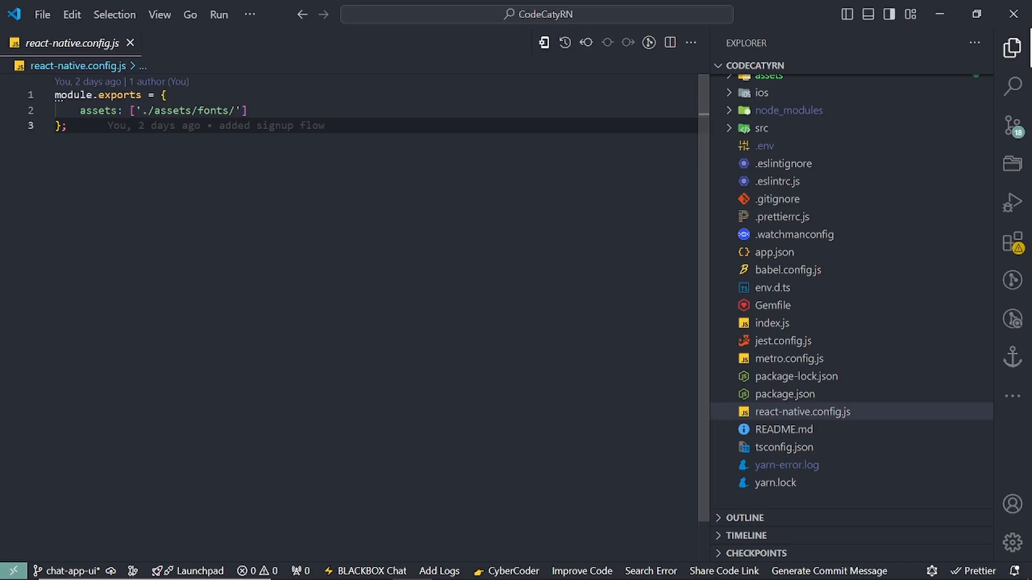
{"action": "mouse_move", "coordinate": [802, 412]}
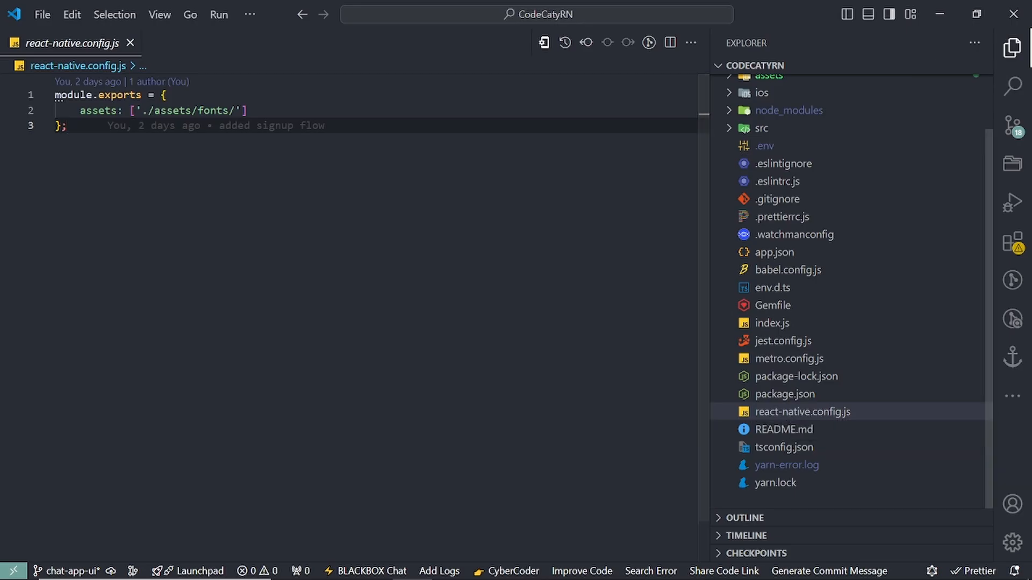
{"action": "left_click", "coordinate": [84, 110]}
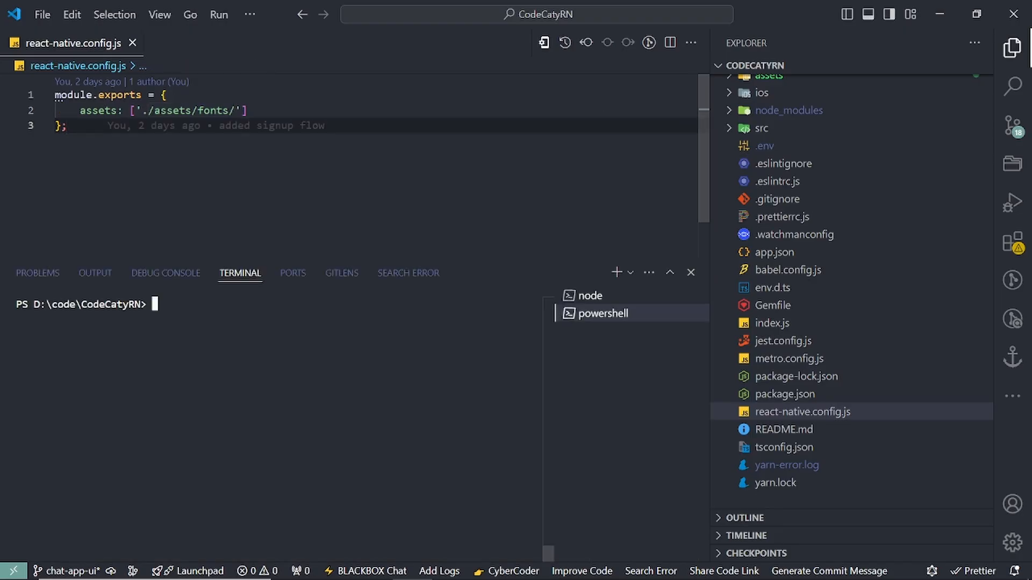
- Run npx react-native-asset to link the ttf fonts into the iOS and Android projects
{"action": "type", "text": "npx"}
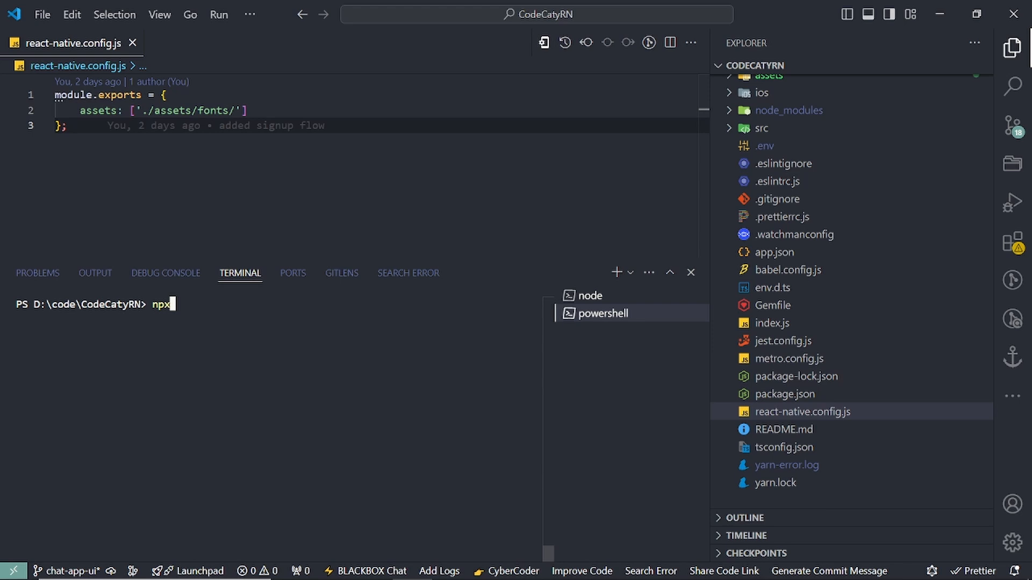
{"action": "type", "text": "react"}
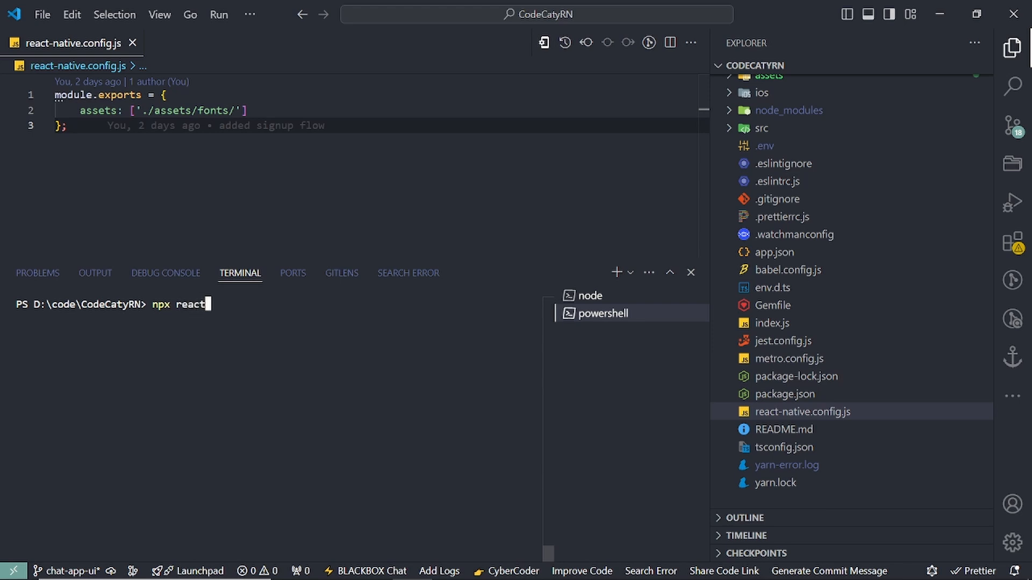
{"action": "type", "text": "-native"}
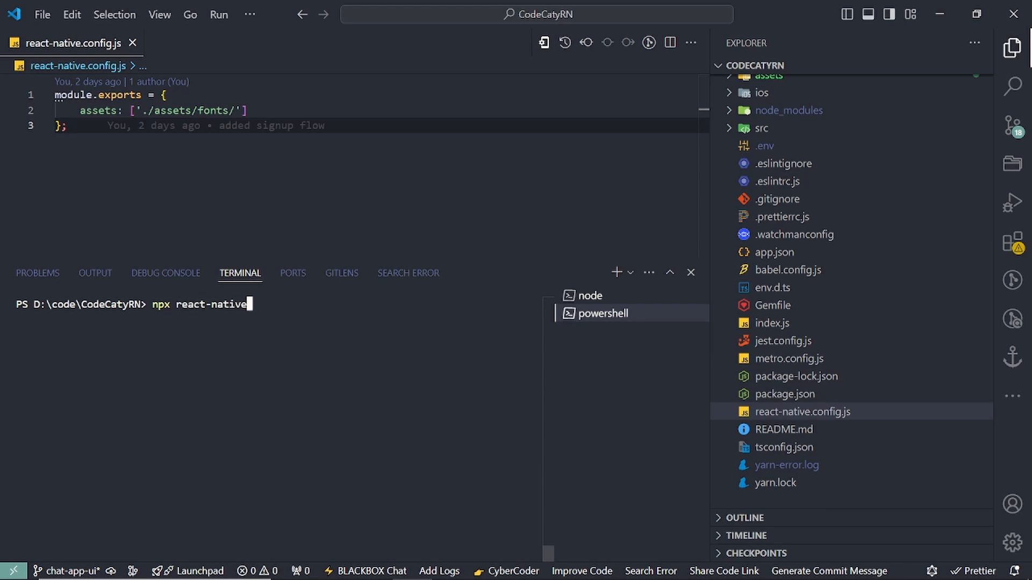
{"action": "type", "text": "-asset"}
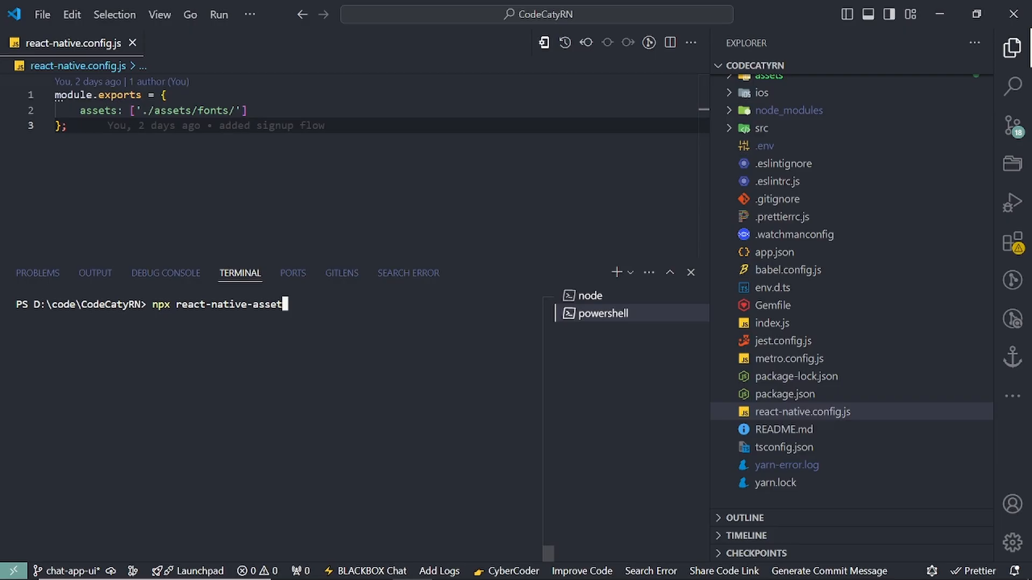
{"action": "key", "text": "Return"}
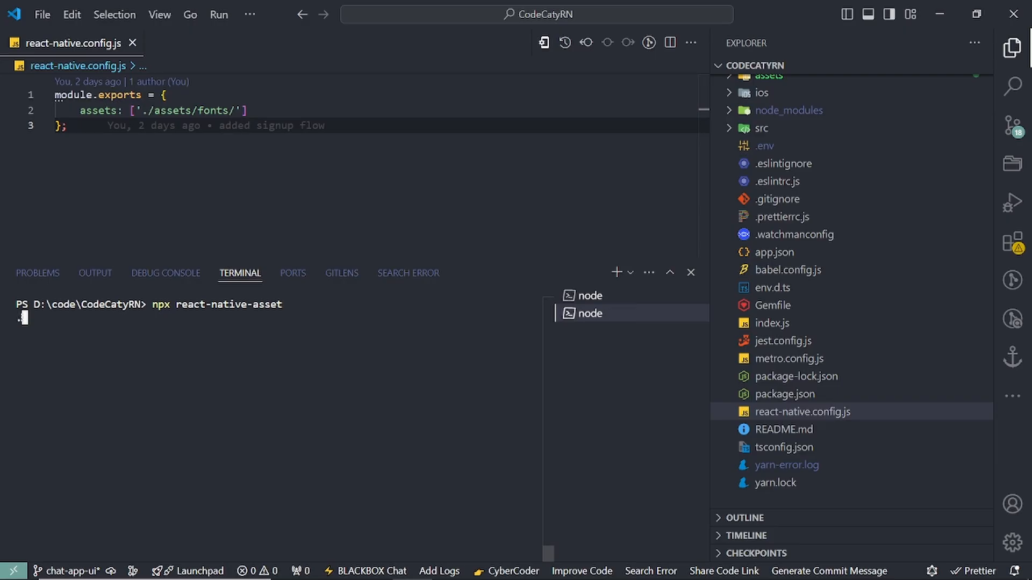
{"action": "key", "text": "Return"}
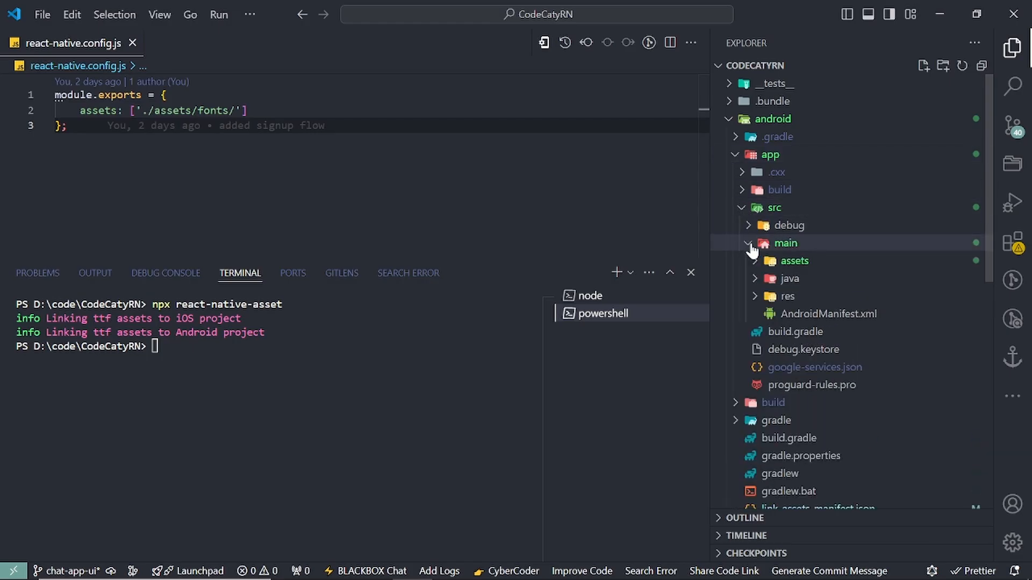
- Check the fonts copied into android assets/fonts and review link-assets-manifest.json in Source Control
{"action": "left_click", "coordinate": [793, 260]}
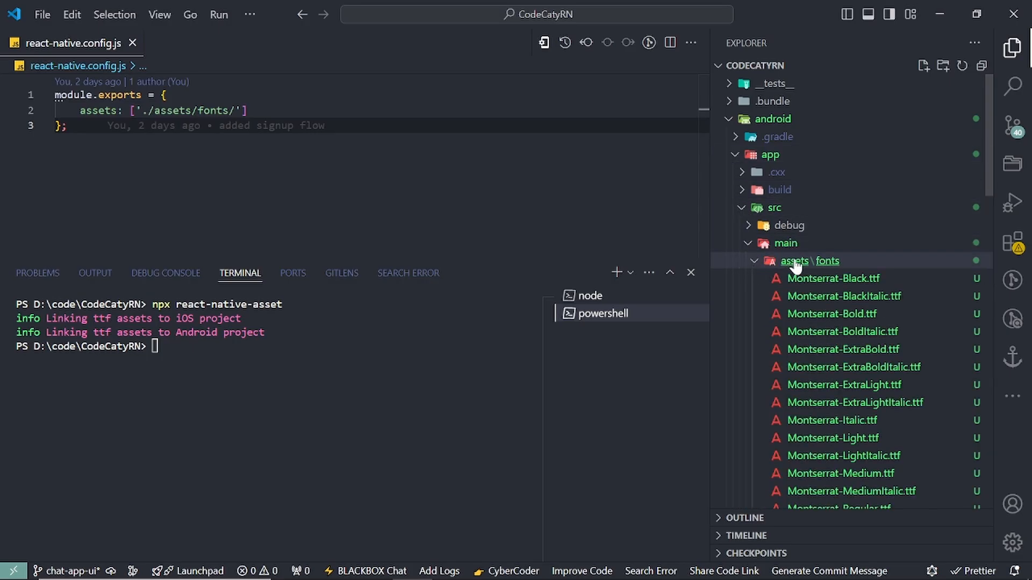
{"action": "mouse_move", "coordinate": [831, 267]}
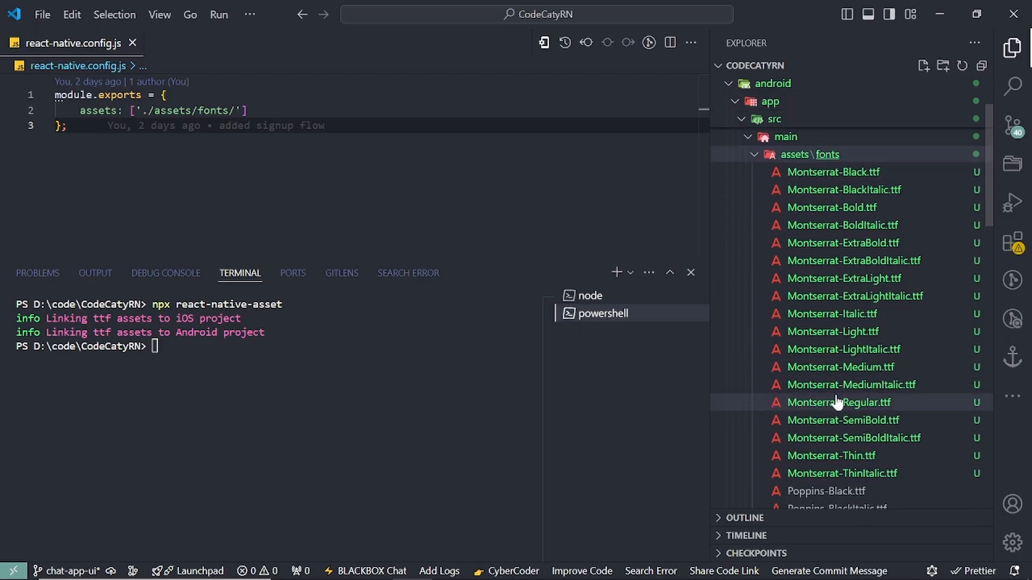
{"action": "scroll", "scroll_direction": "down", "scroll_amount": 3}
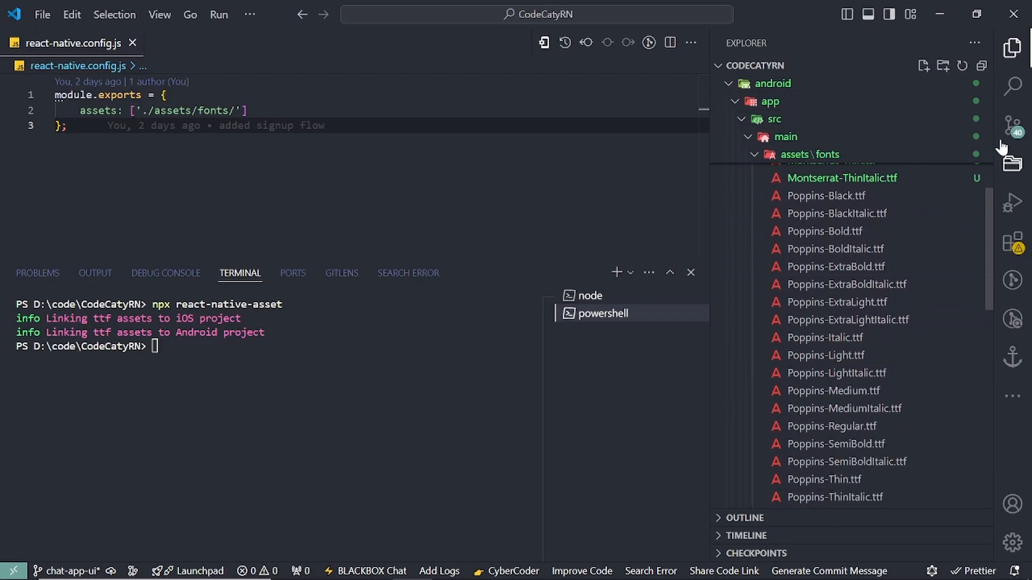
{"action": "left_click", "coordinate": [1013, 125]}
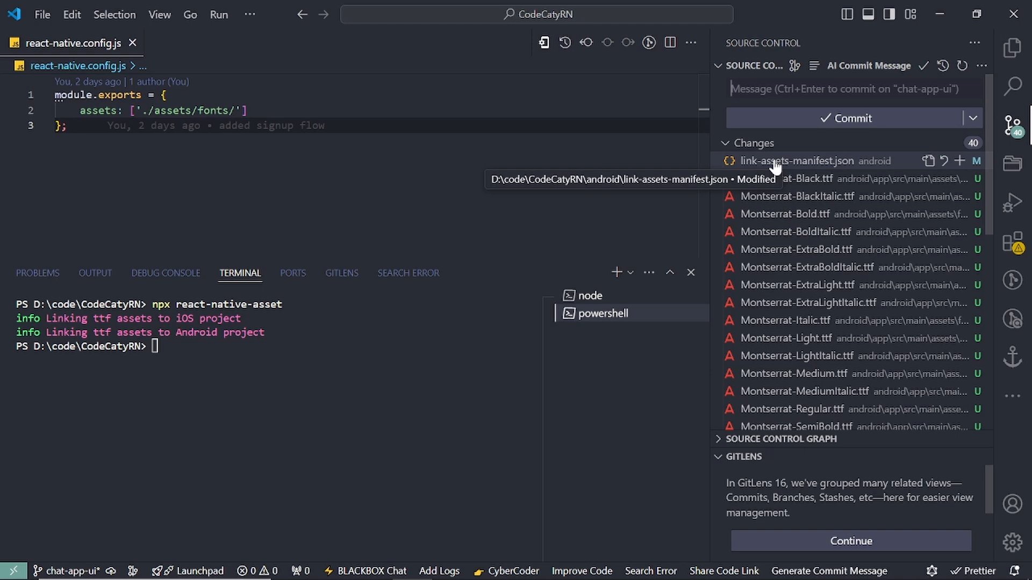
{"action": "left_click", "coordinate": [796, 160]}
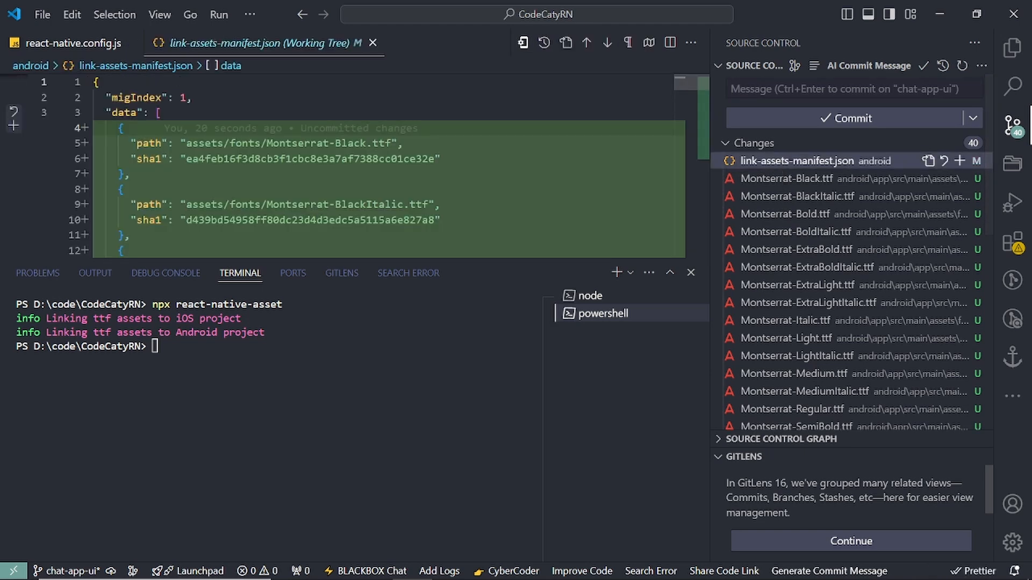
- Begin a yarn command in the terminal to rebuild the app
{"action": "left_click", "coordinate": [690, 272]}
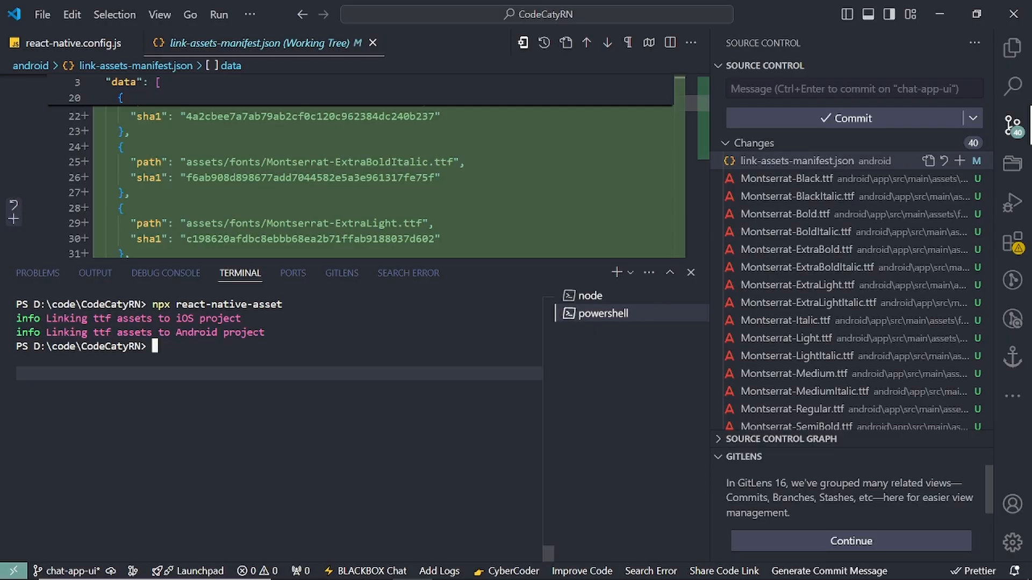
{"action": "type", "text": "yarn"}
{"action": "type", "text": "pac"}
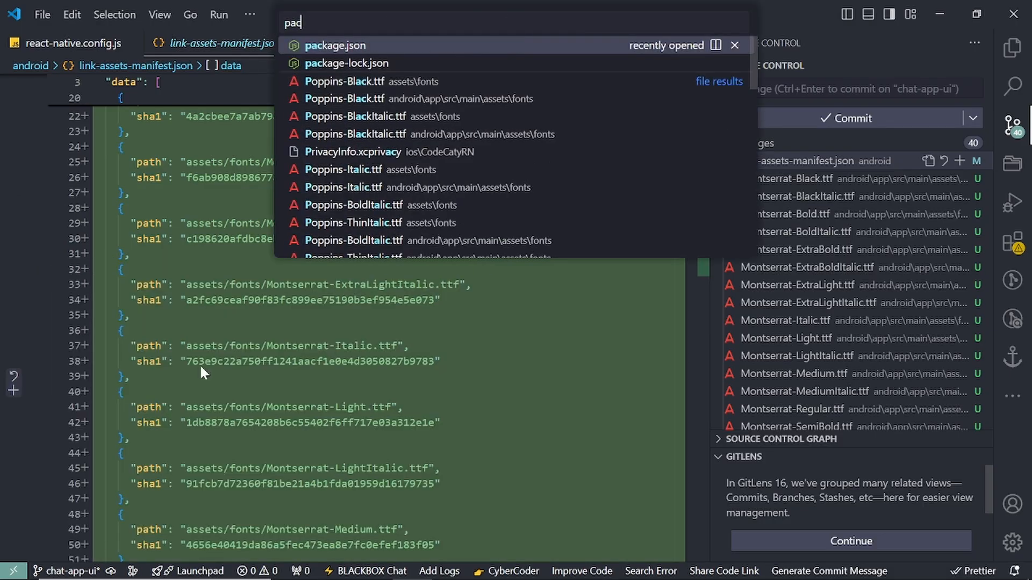
- Inspect package.json's android script before rebuilding and launching the app
{"action": "left_click", "coordinate": [334, 45]}
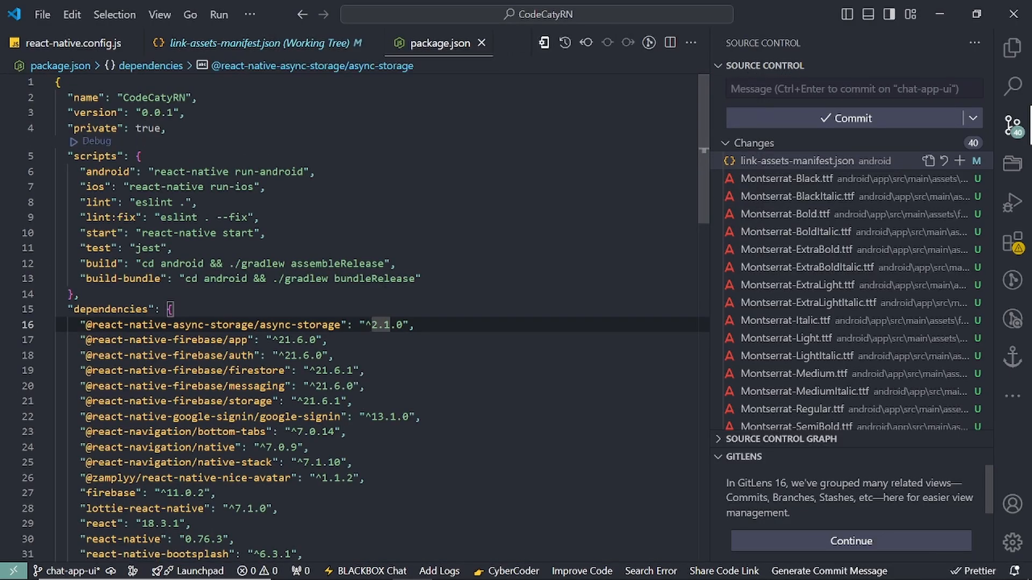
{"action": "left_click", "coordinate": [99, 184]}
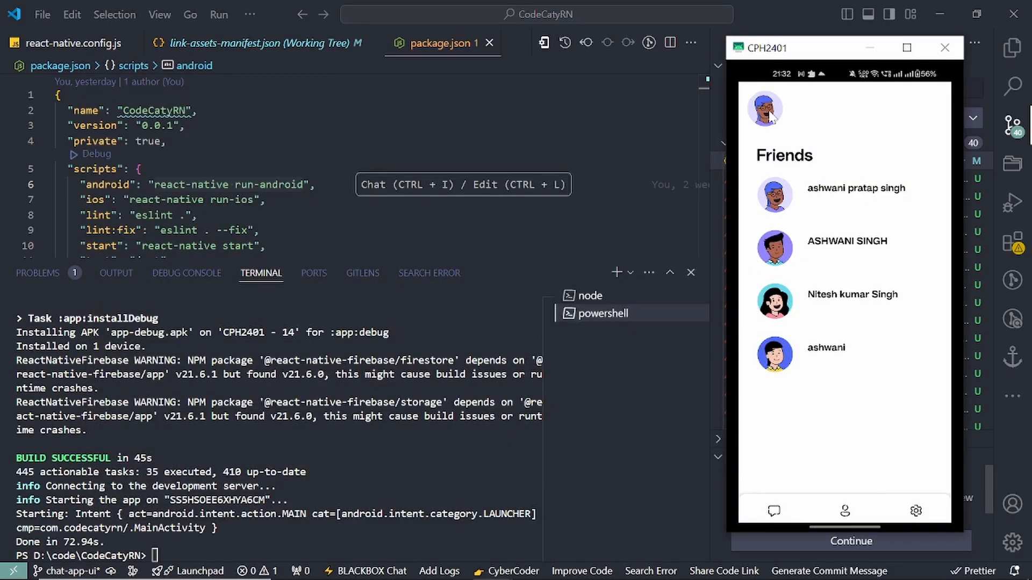
{"action": "mouse_move", "coordinate": [825, 163]}
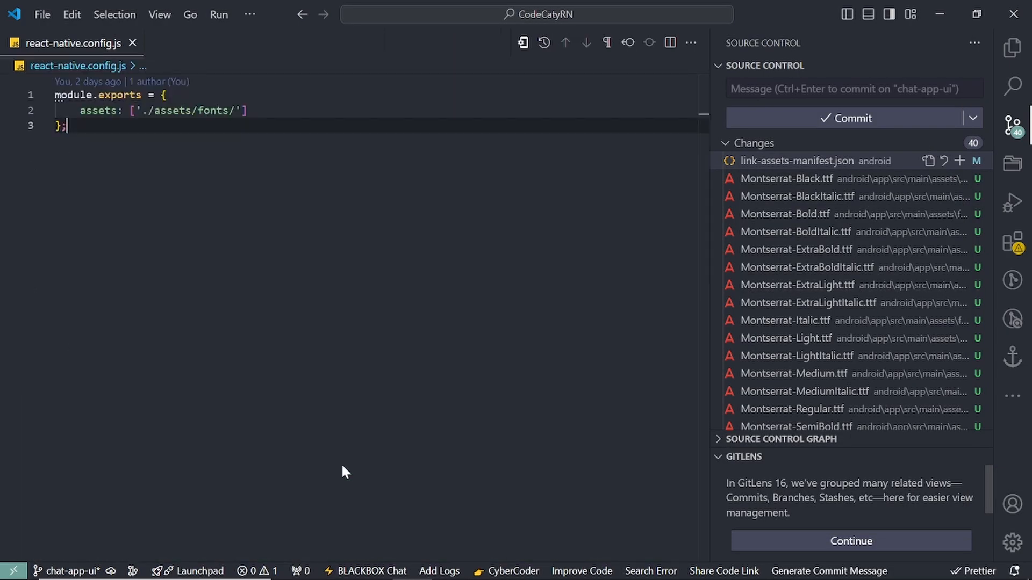
- Quick-open Friends.tsx and add an empty fontFamily property under headerText's fontSize
{"action": "type", "text": "Friend"}
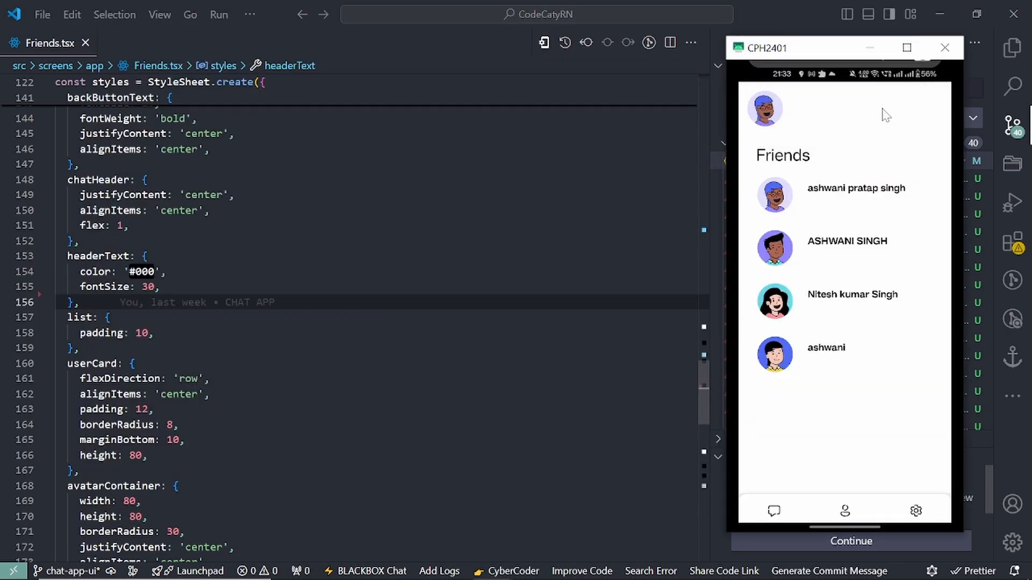
{"action": "mouse_move", "coordinate": [768, 168]}
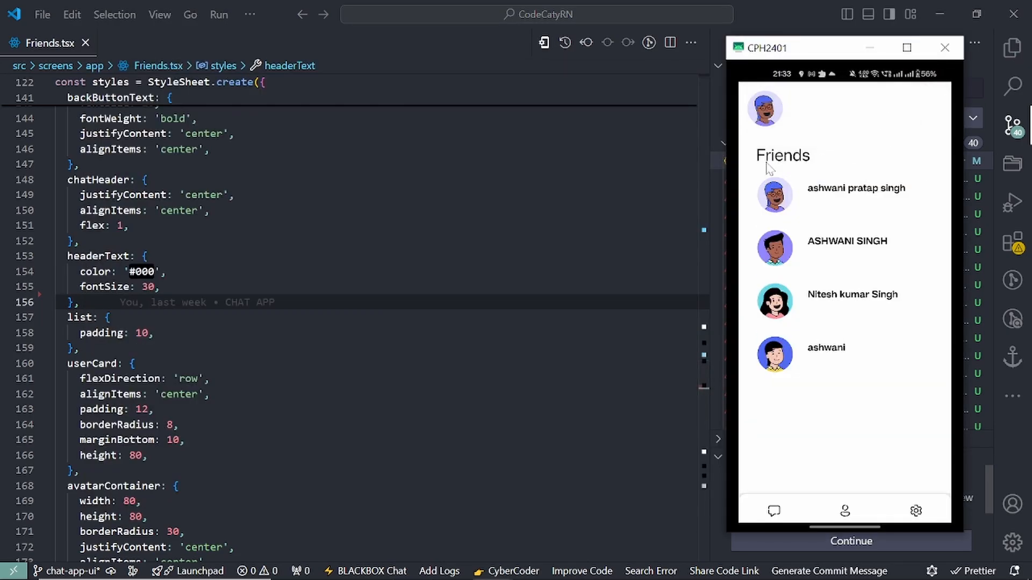
{"action": "left_click", "coordinate": [1012, 123]}
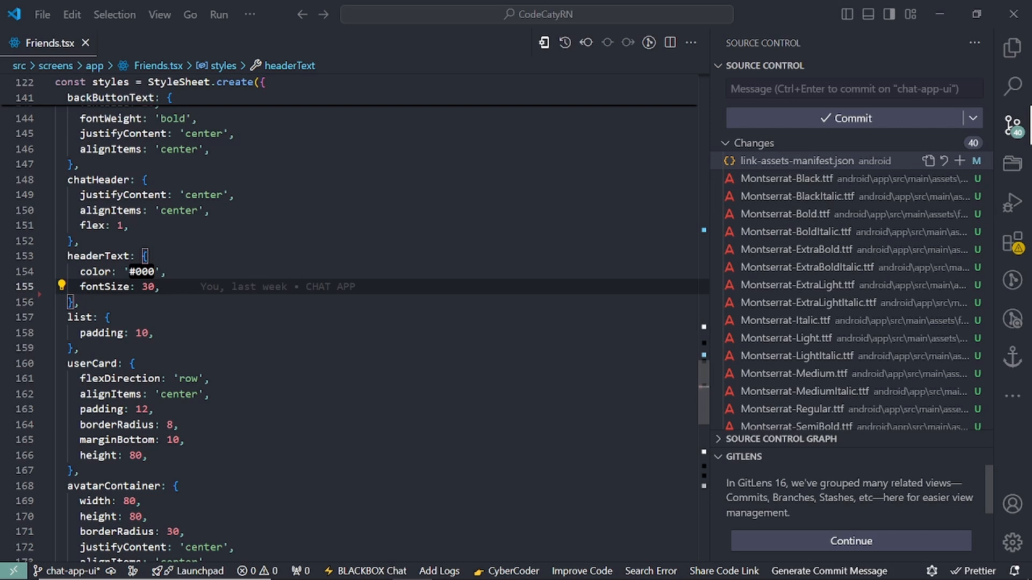
{"action": "type", "text": "fontFamily:\""}
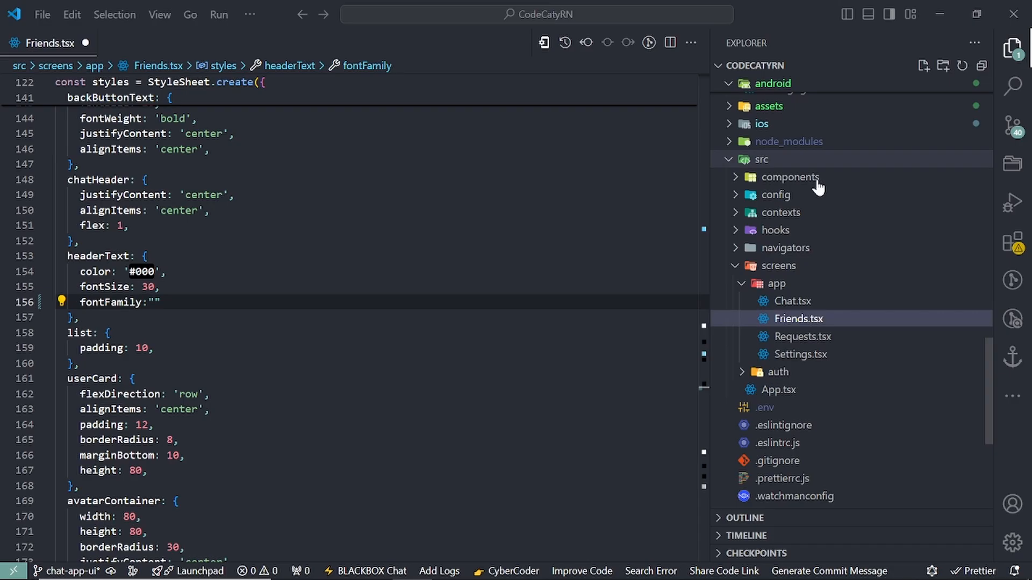
- Try Poppins-Bold, then settle headerText fontFamily on "Montserrat-Regular" using the android assets font names
{"action": "left_click", "coordinate": [772, 84]}
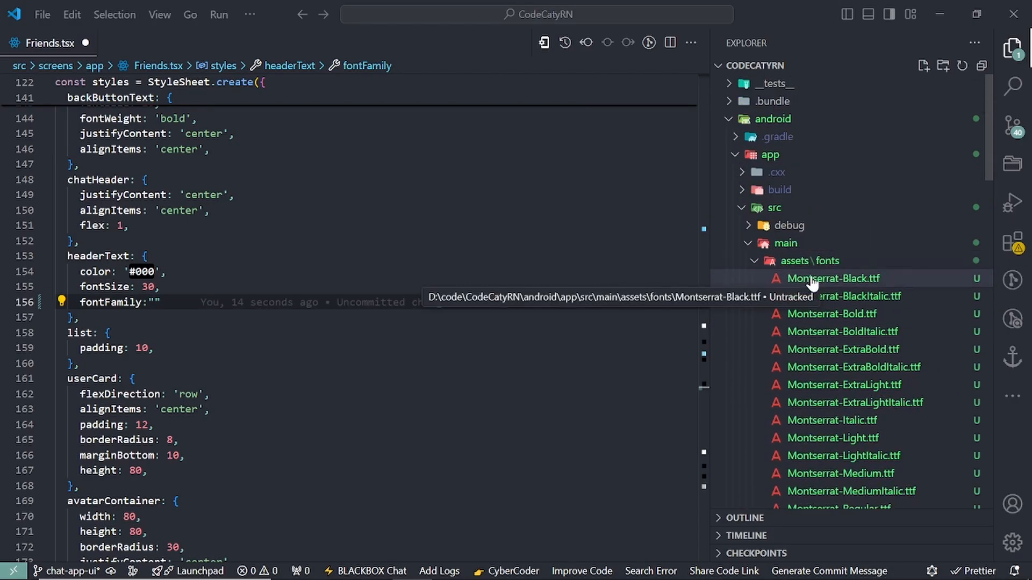
{"action": "key", "text": "alt+tab"}
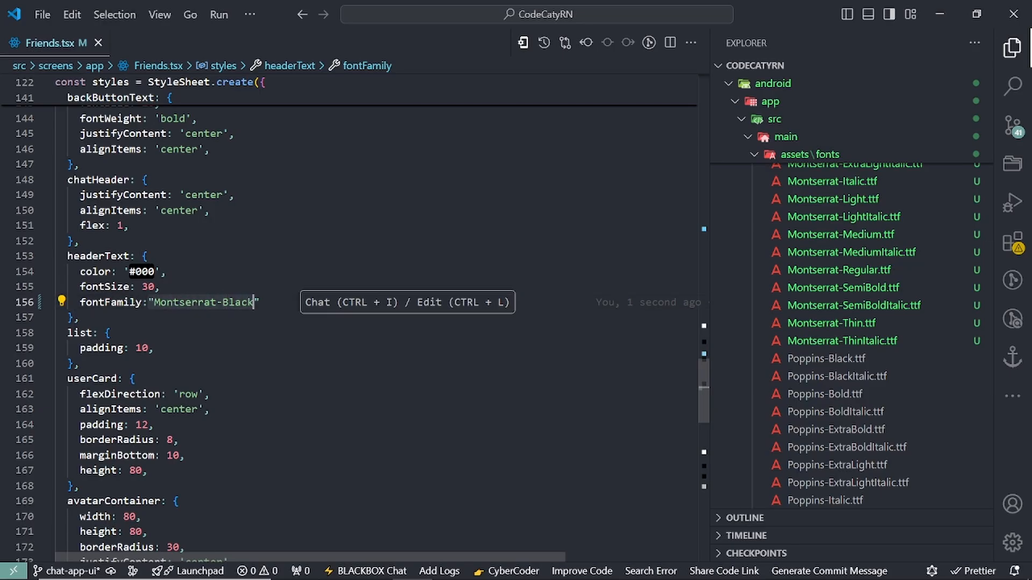
{"action": "type", "text": "Poppins-"}
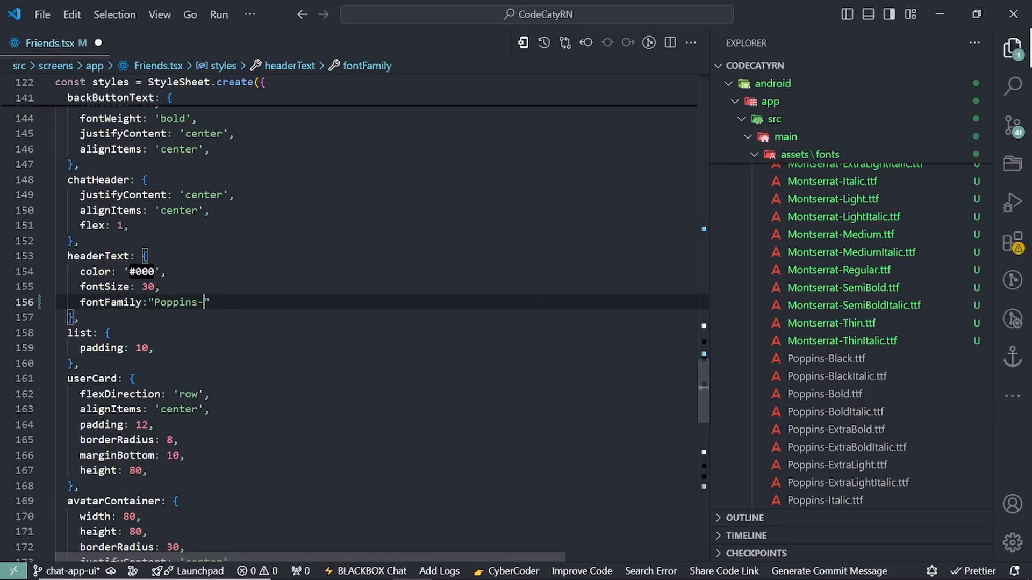
{"action": "type", "text": "Bold"}
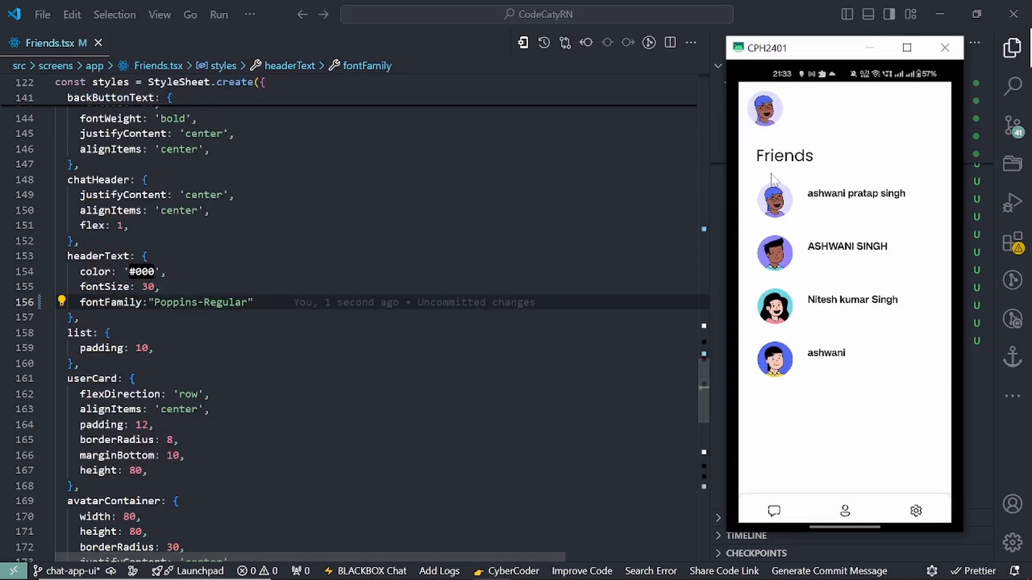
{"action": "type", "text": "Montserrat-Regular"}
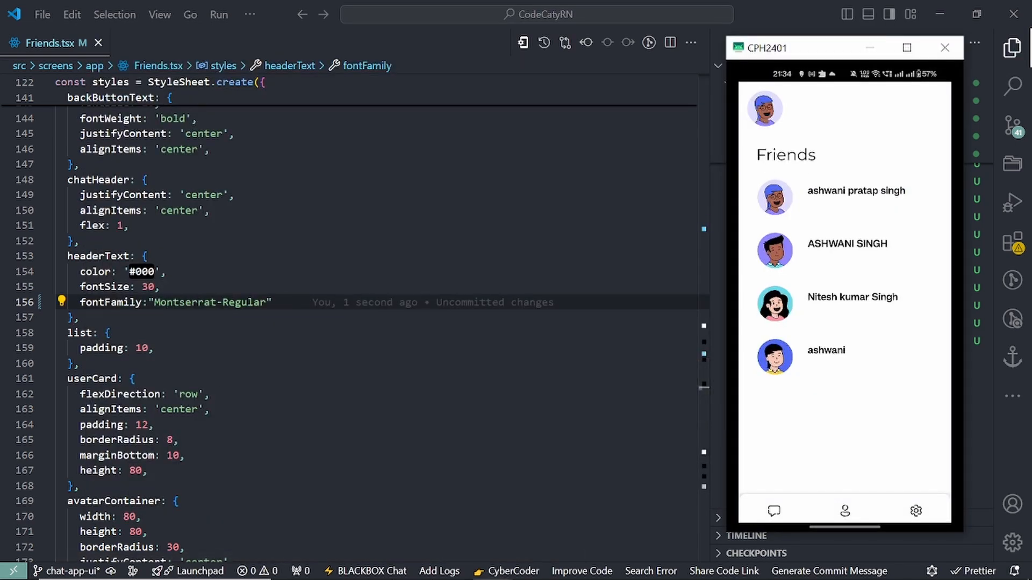